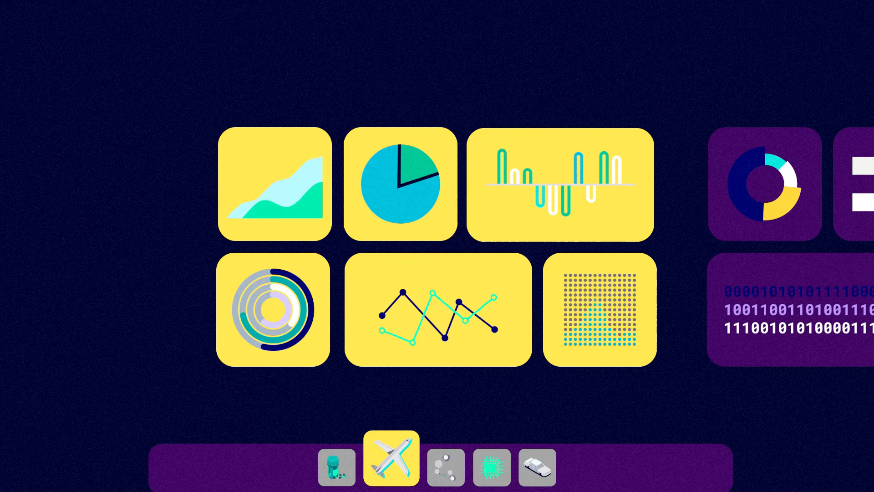
pyautogui.click(446, 467)
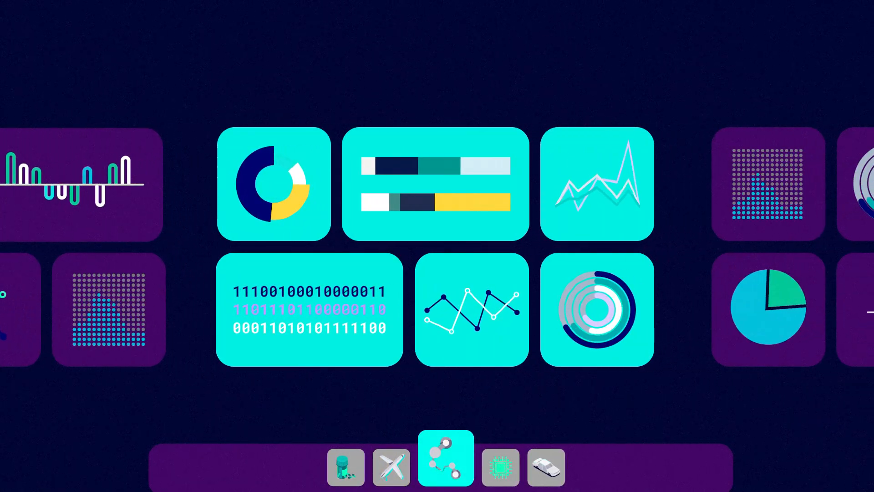
pyautogui.click(500, 466)
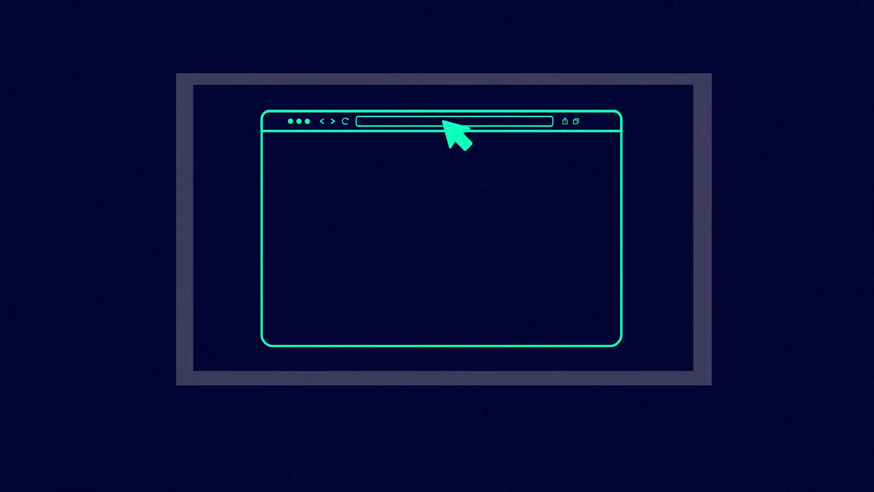
pyautogui.write('www.siemens.com/opcente')
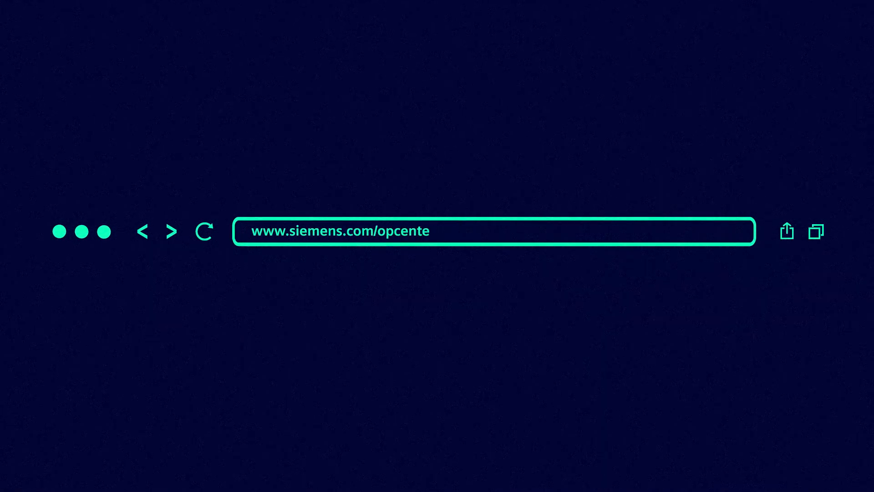